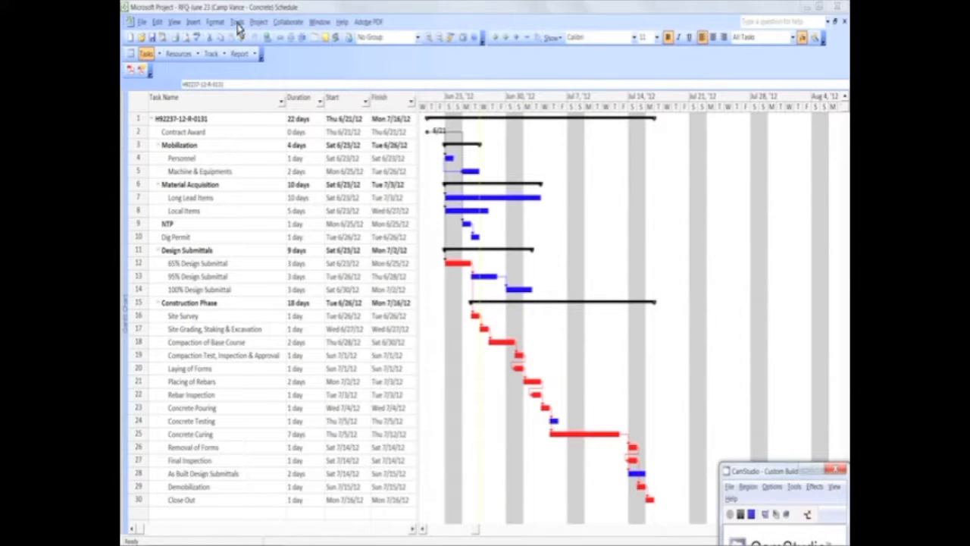
- Save a baseline for the entire concrete fence project via Tools > Tracking > Save Baseline
{"action": "left_click", "coordinate": [237, 21]}
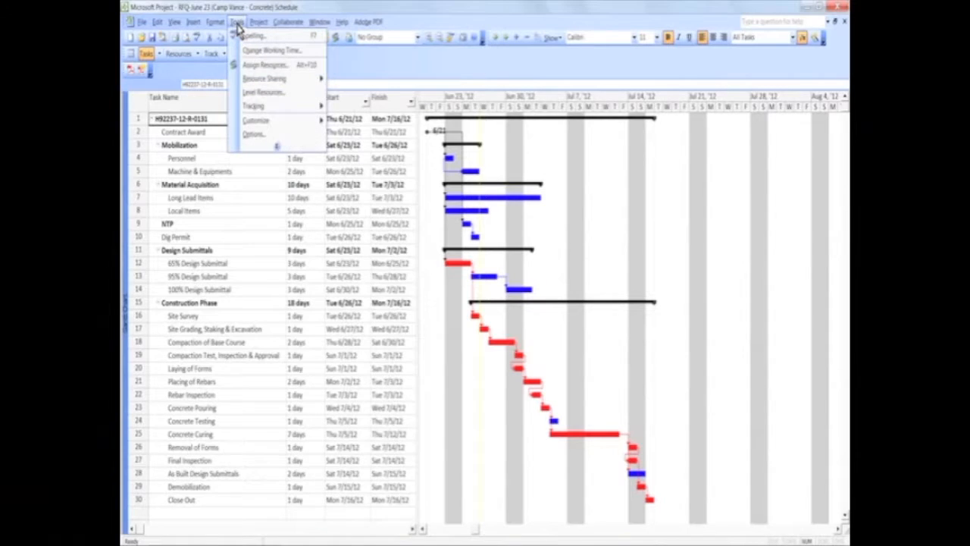
{"action": "mouse_move", "coordinate": [255, 106]}
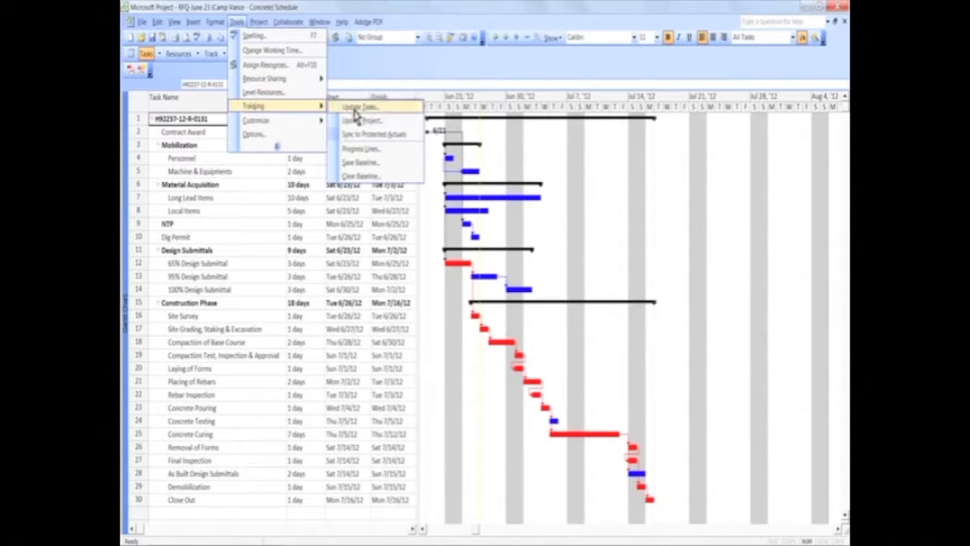
{"action": "left_click", "coordinate": [361, 162]}
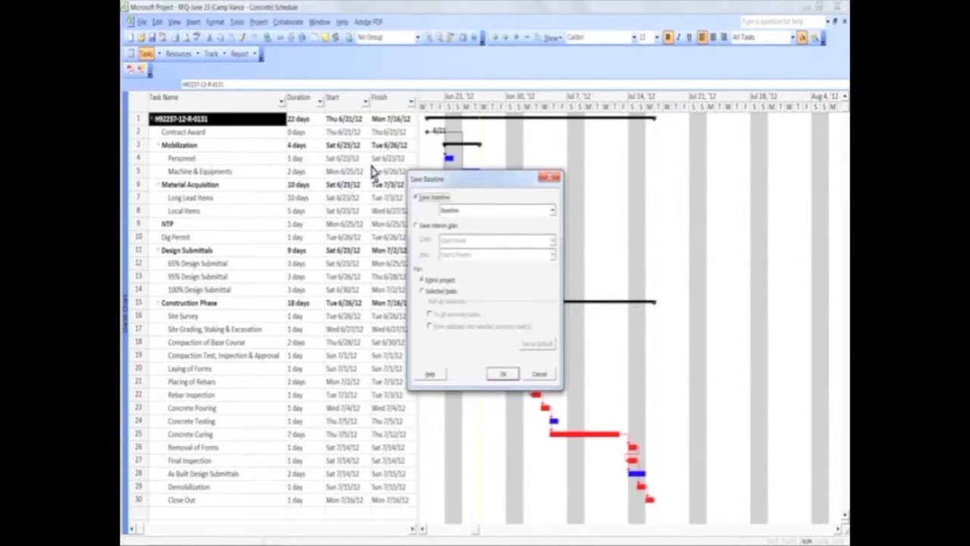
{"action": "mouse_move", "coordinate": [553, 216]}
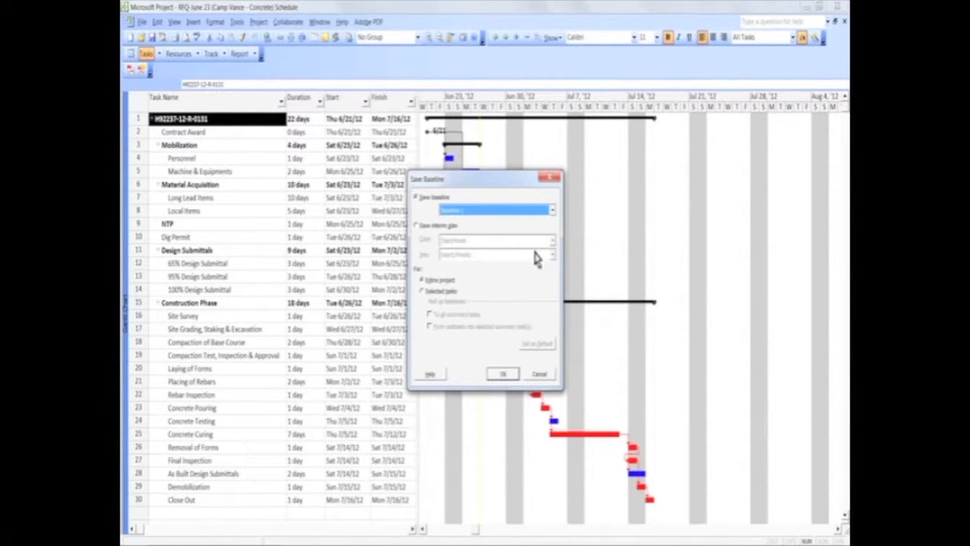
{"action": "left_click", "coordinate": [504, 372]}
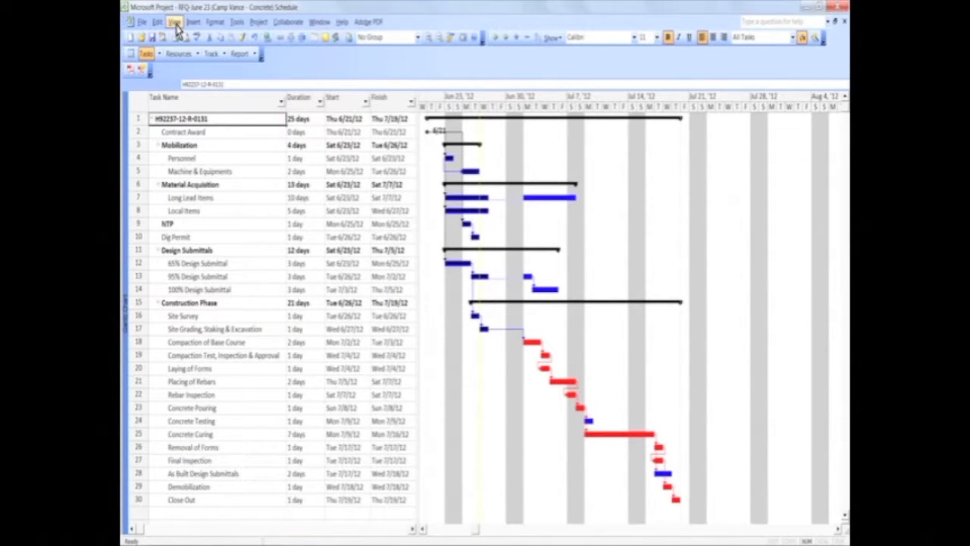
- Switch to the Tracking table to review actual start, finish and % complete for each task
{"action": "left_click", "coordinate": [172, 21]}
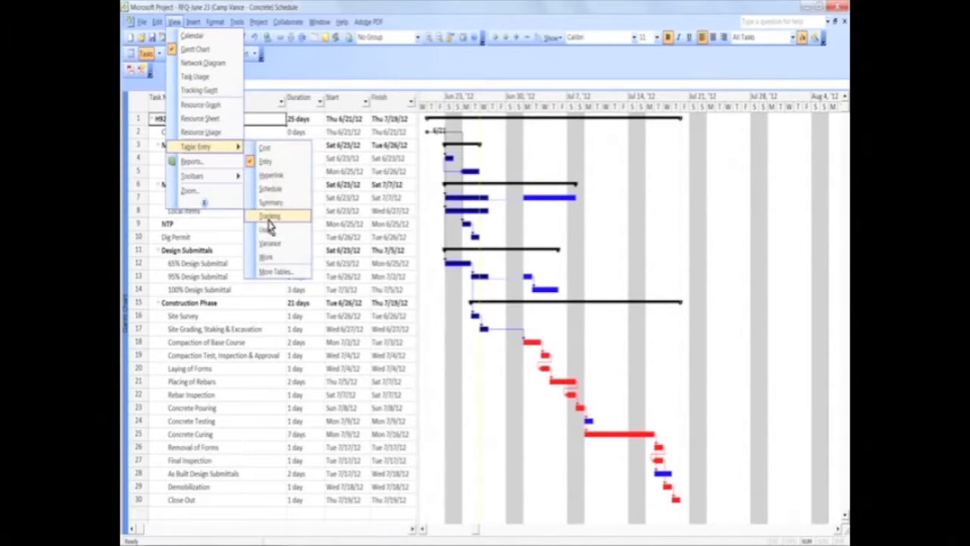
{"action": "left_click", "coordinate": [268, 215]}
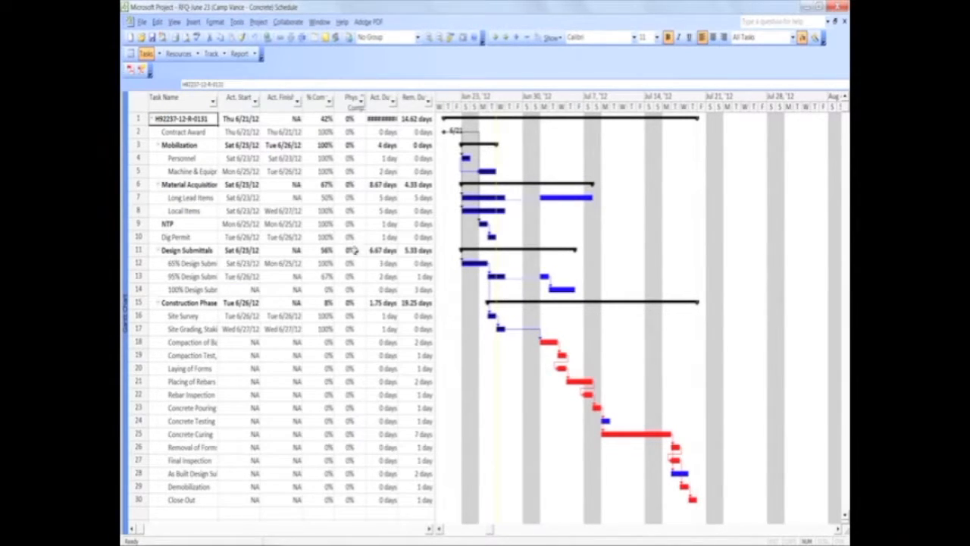
{"action": "left_click", "coordinate": [318, 343]}
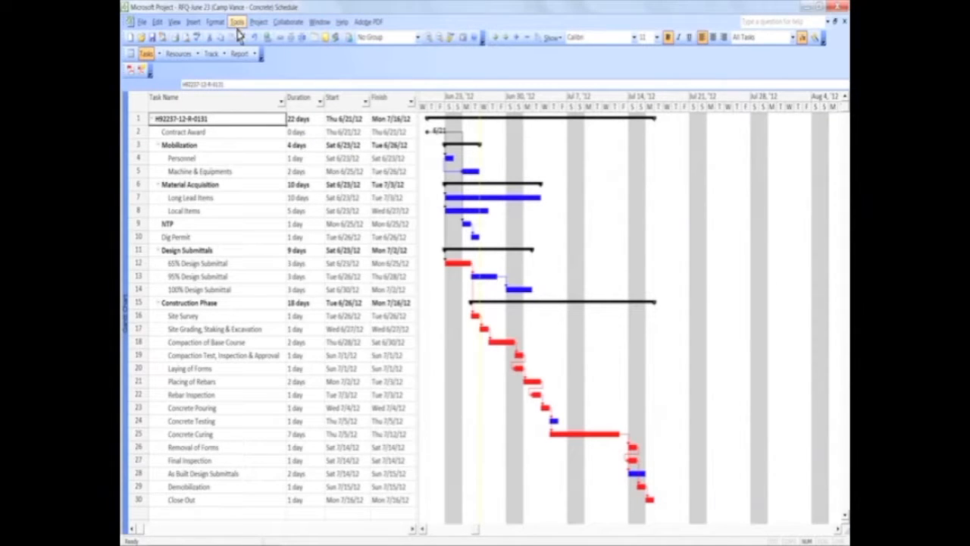
{"action": "left_click", "coordinate": [237, 22]}
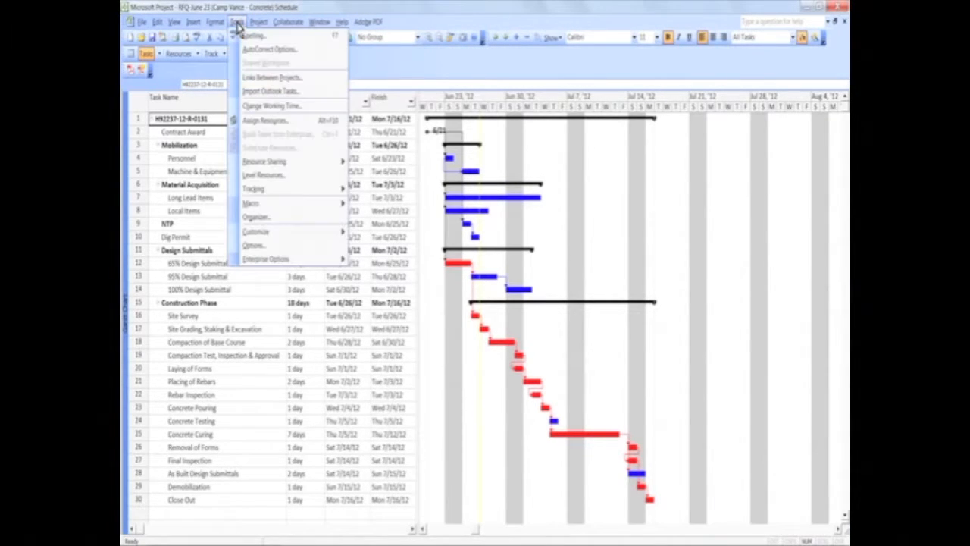
{"action": "mouse_move", "coordinate": [270, 188]}
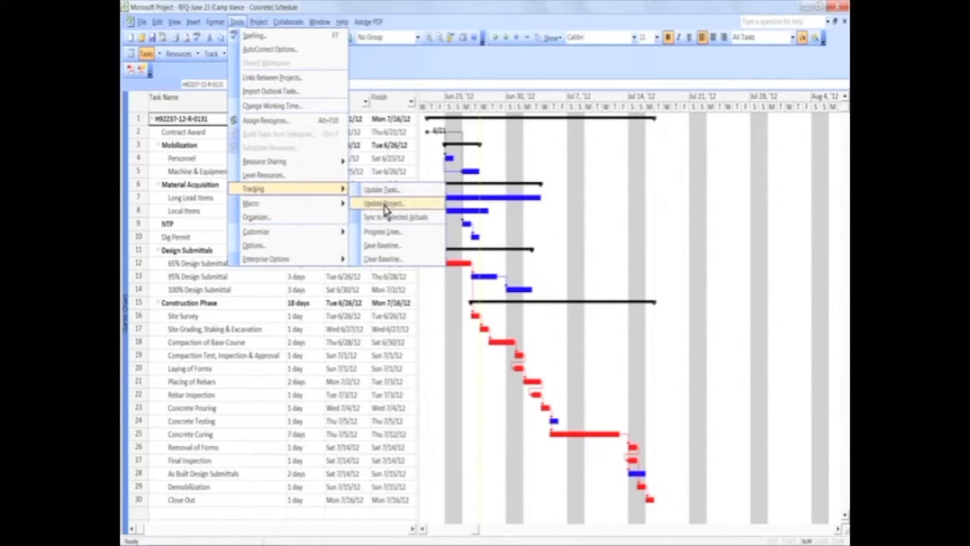
{"action": "left_click", "coordinate": [382, 203]}
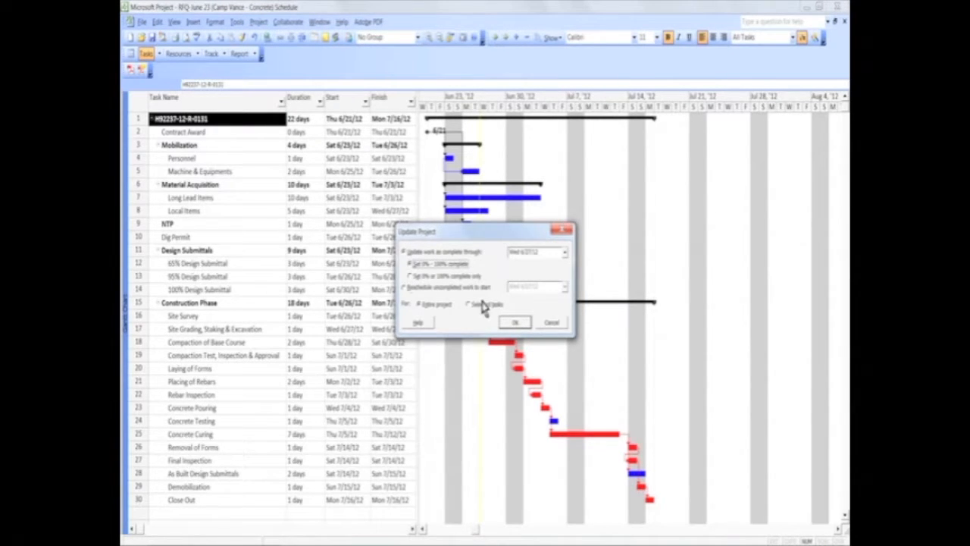
{"action": "left_click", "coordinate": [515, 322]}
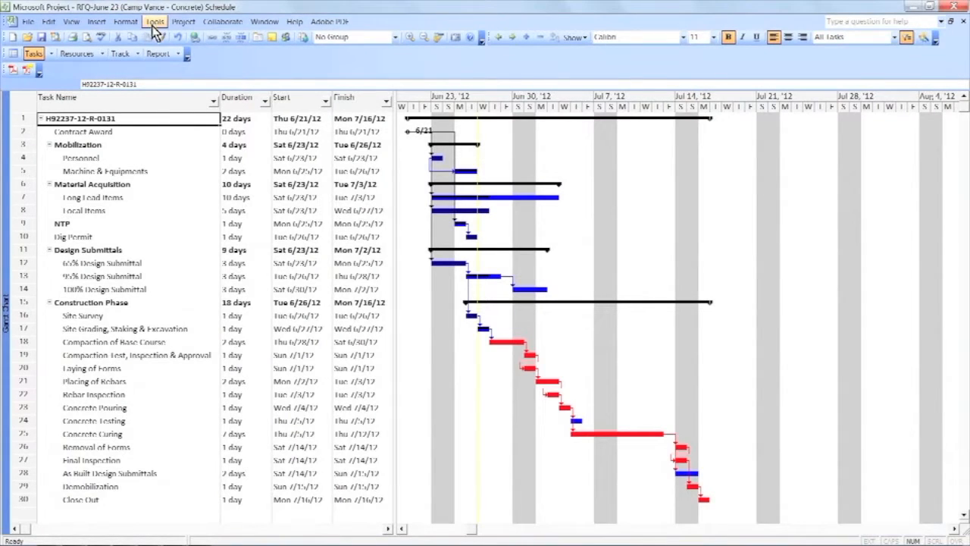
- Reschedule uncompleted work to start after the current date via Update Project, accepting the Planning Wizard warning
{"action": "left_click", "coordinate": [154, 21]}
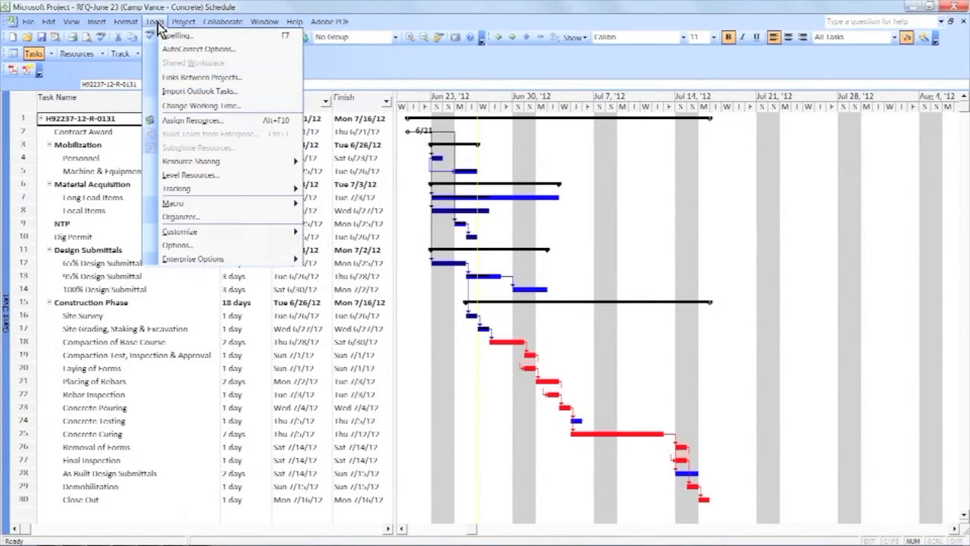
{"action": "mouse_move", "coordinate": [176, 188]}
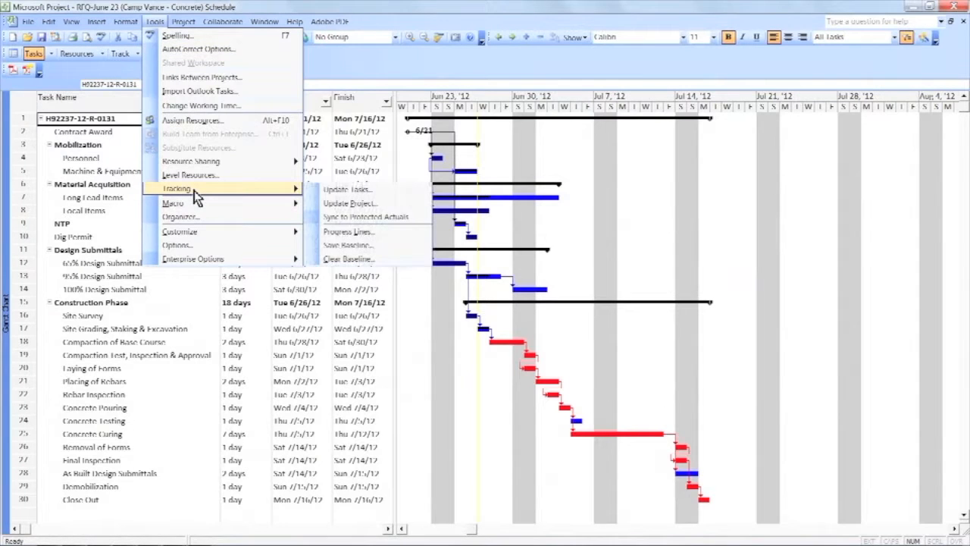
{"action": "left_click", "coordinate": [350, 203]}
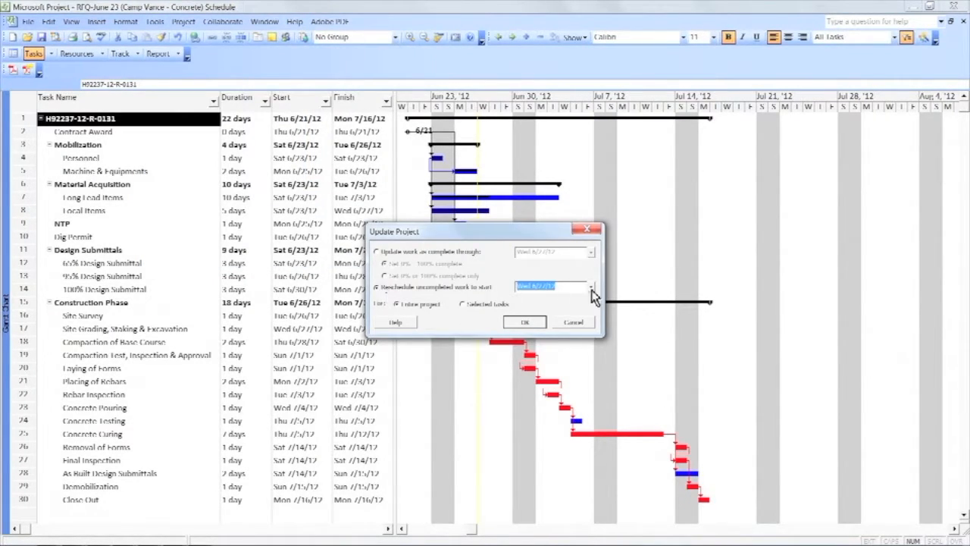
{"action": "left_click", "coordinate": [588, 285]}
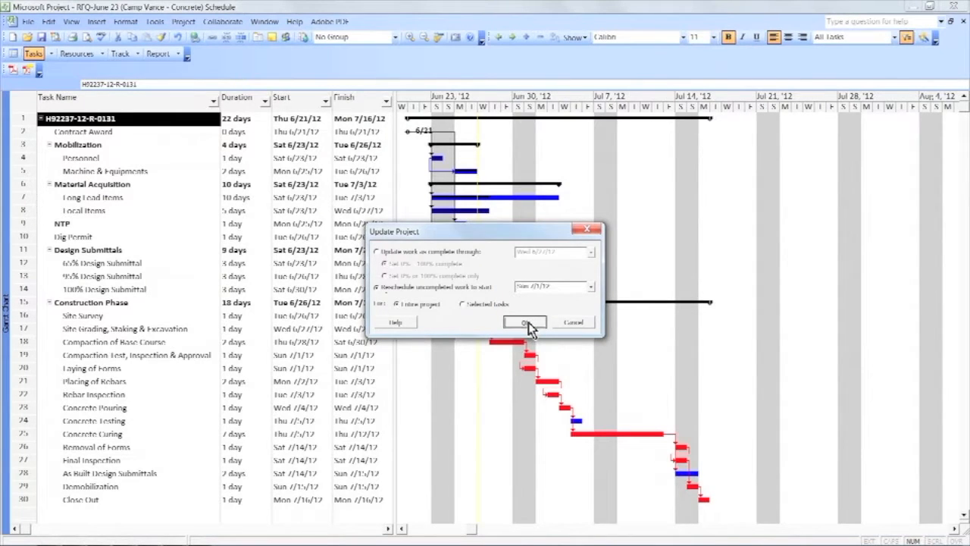
{"action": "left_click", "coordinate": [525, 321]}
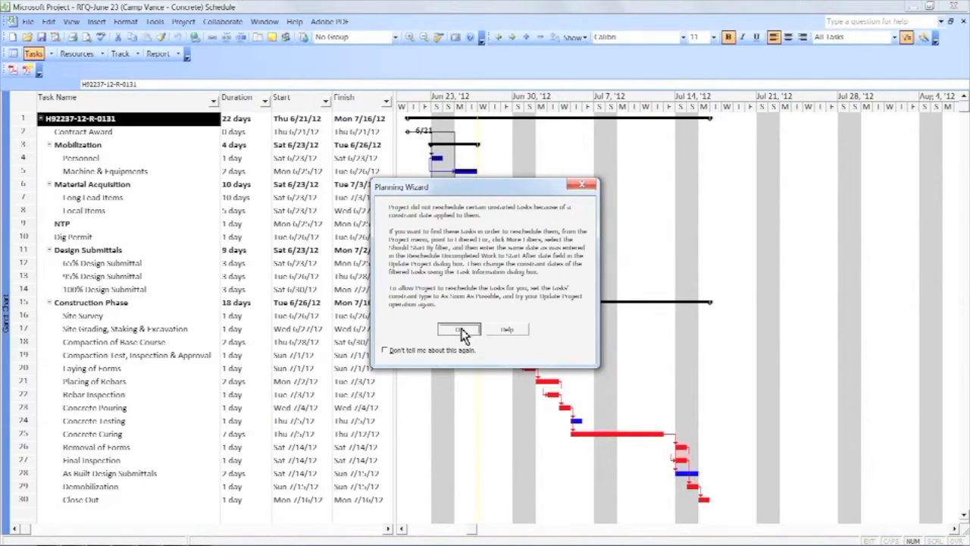
{"action": "left_click", "coordinate": [458, 329]}
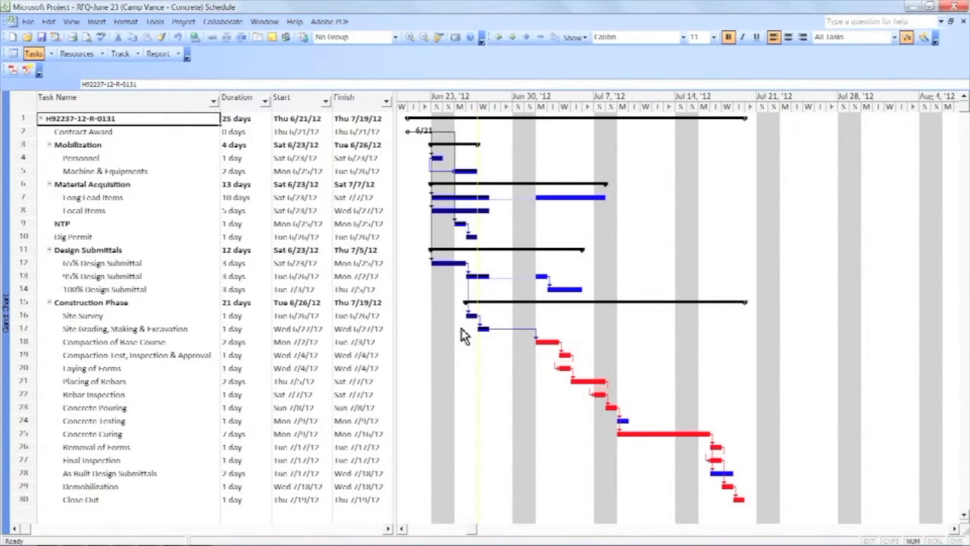